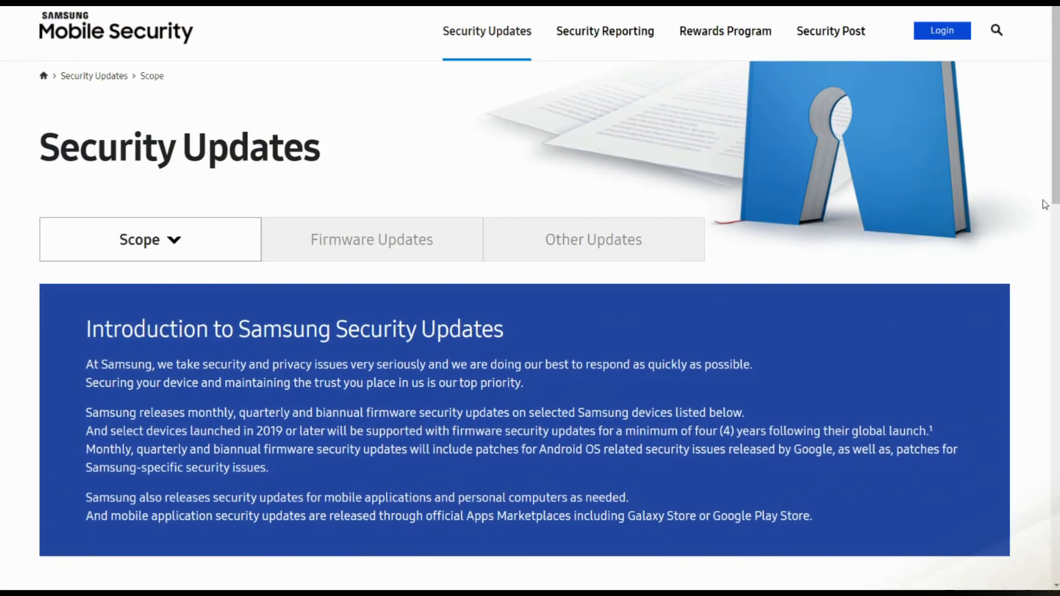
scroll("down", 3)
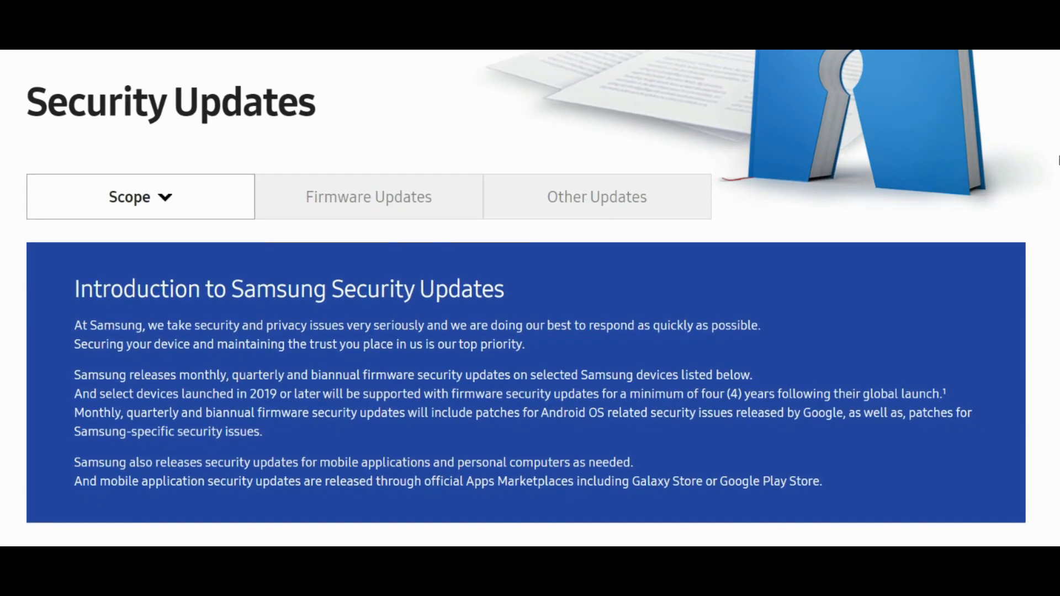
scroll("down", 3)
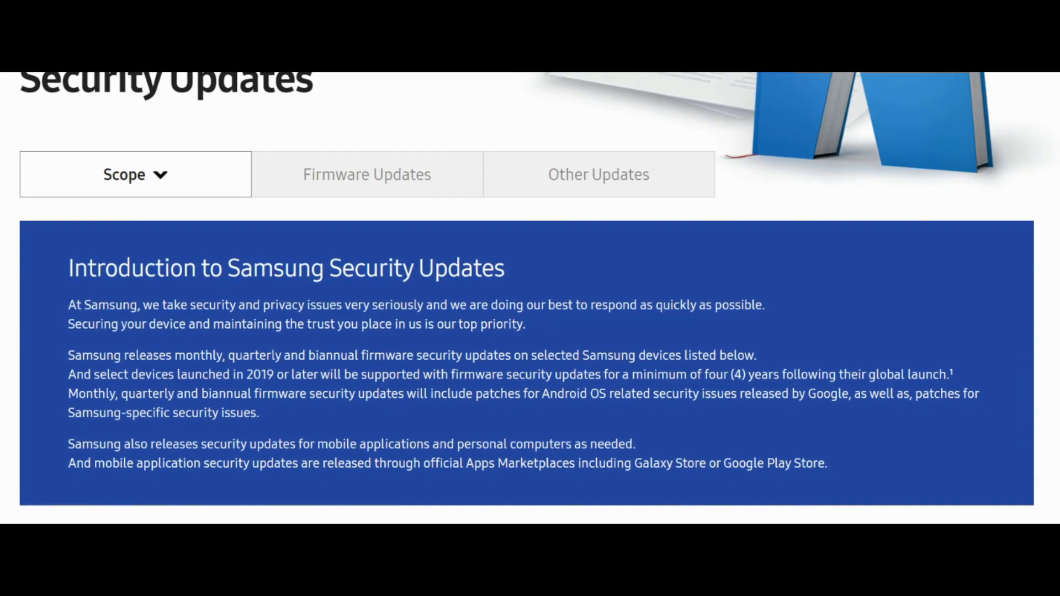
scroll("up", 3)
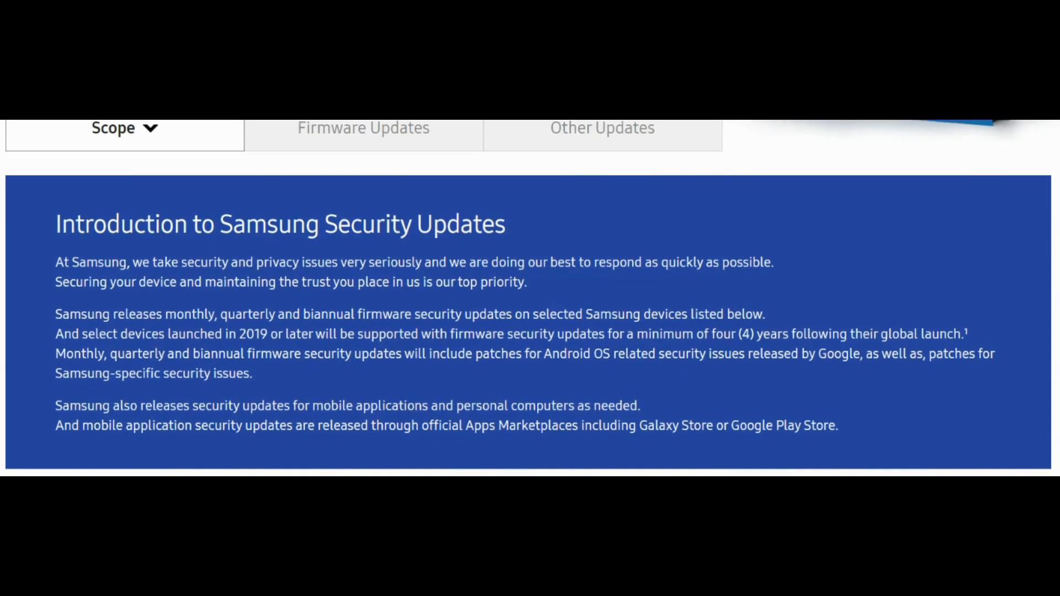
scroll("up", 3)
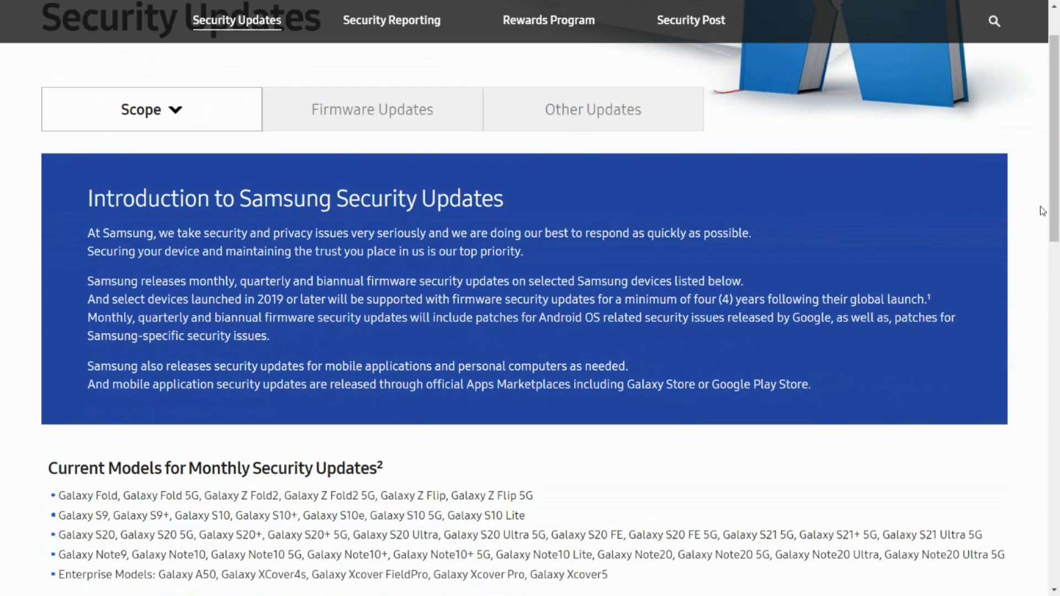
scroll("down", 3)
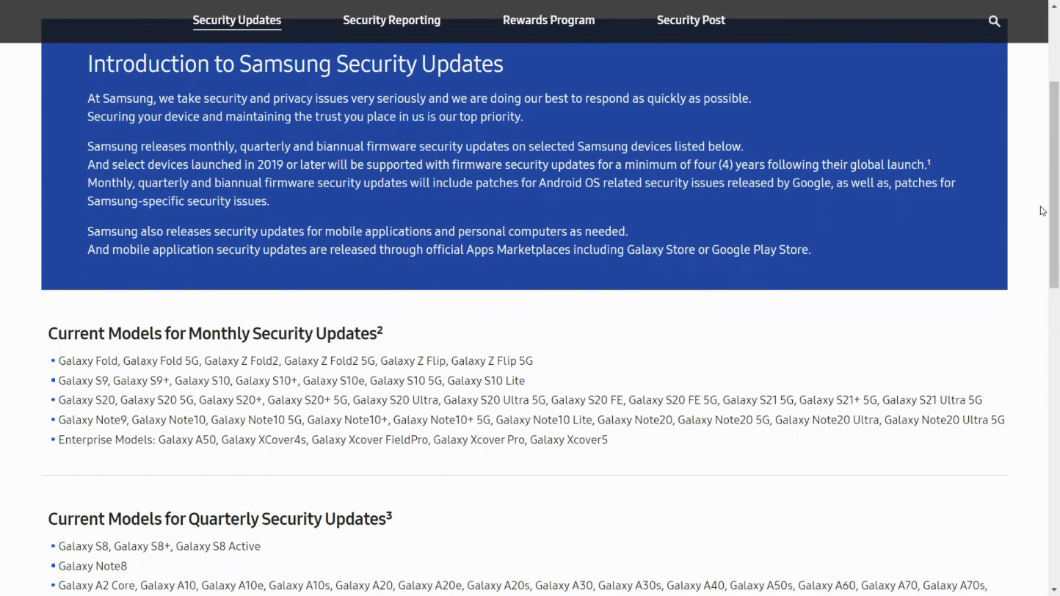
scroll("down", 3)
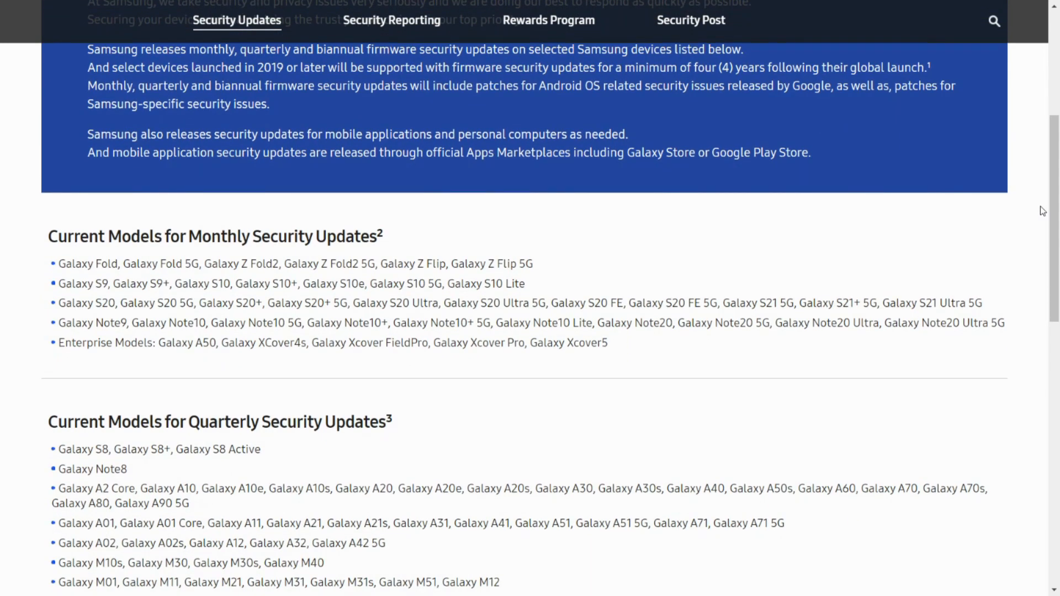
scroll("down", 3)
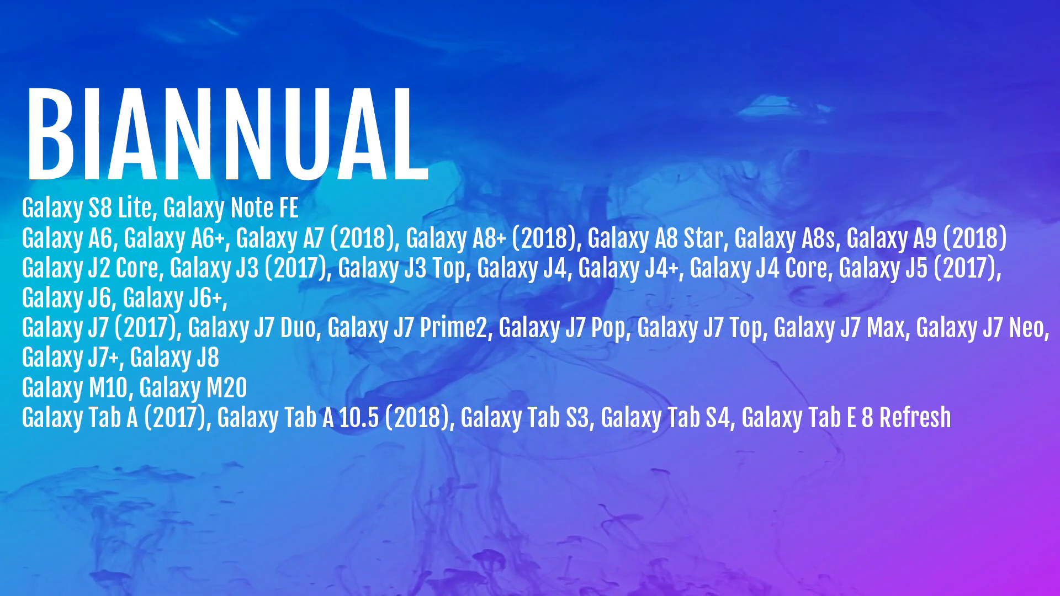
scroll("down", 3)
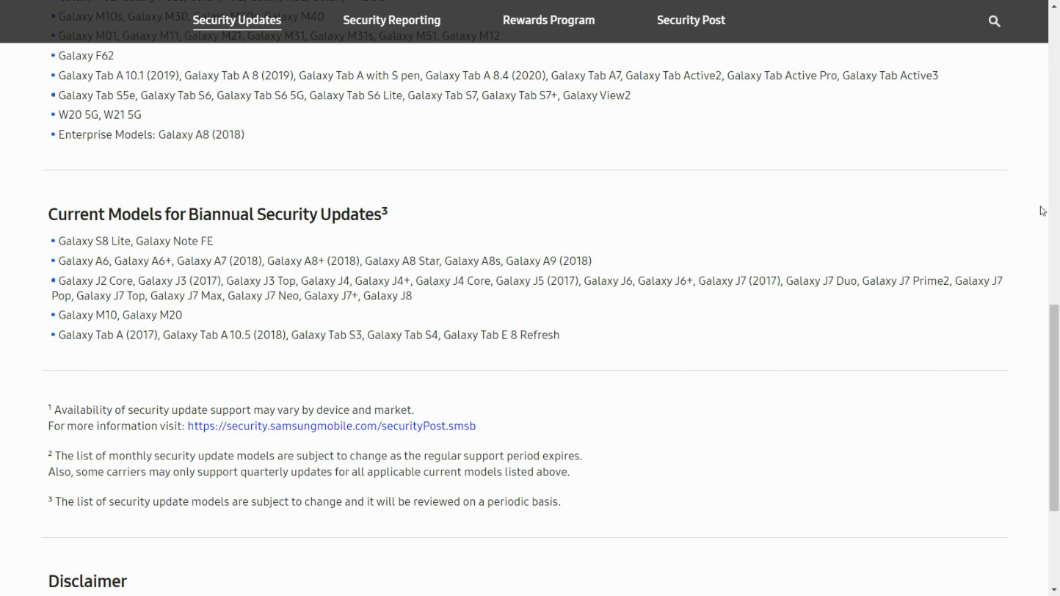
scroll("down", 3)
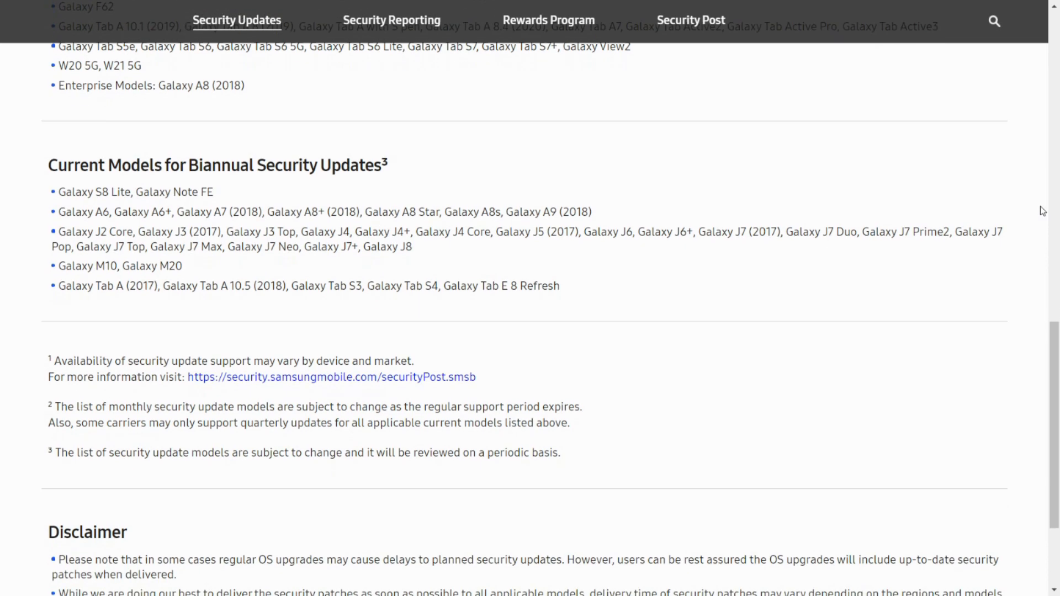
scroll("down", 3)
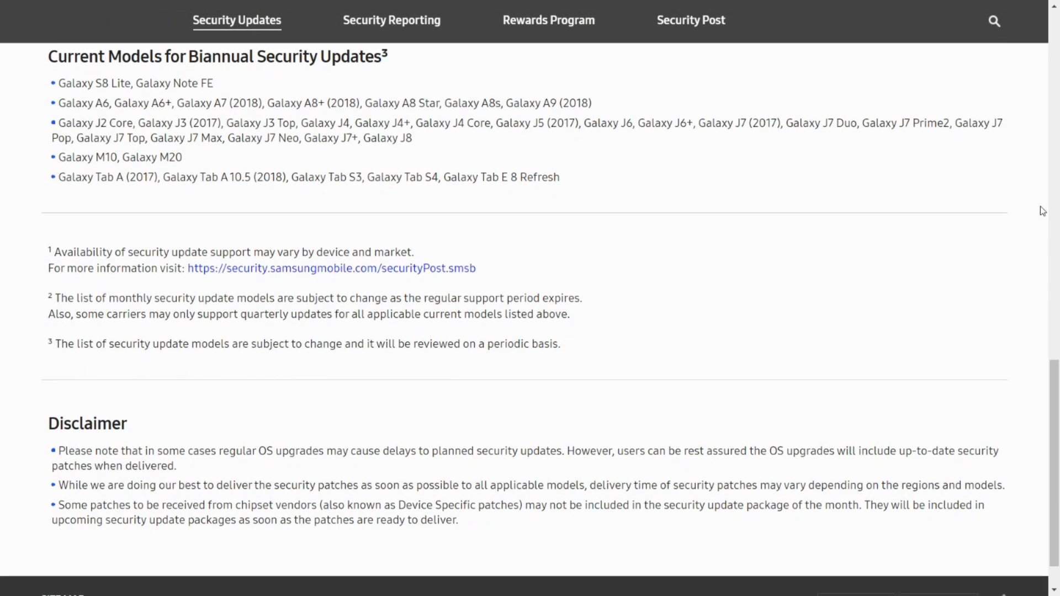
scroll("down", 3)
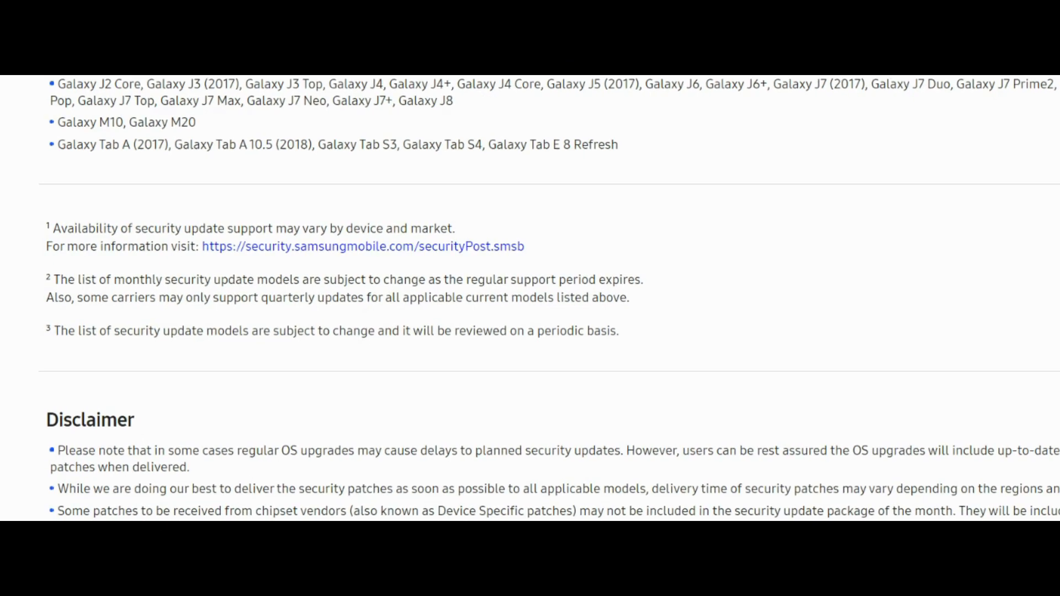
scroll("down", 3)
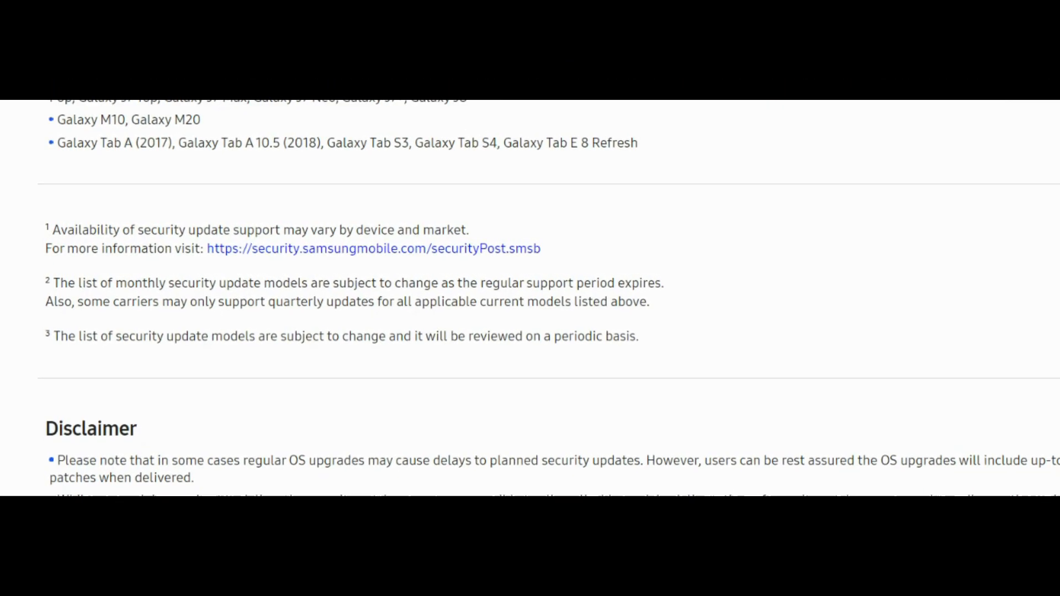
scroll("down", 3)
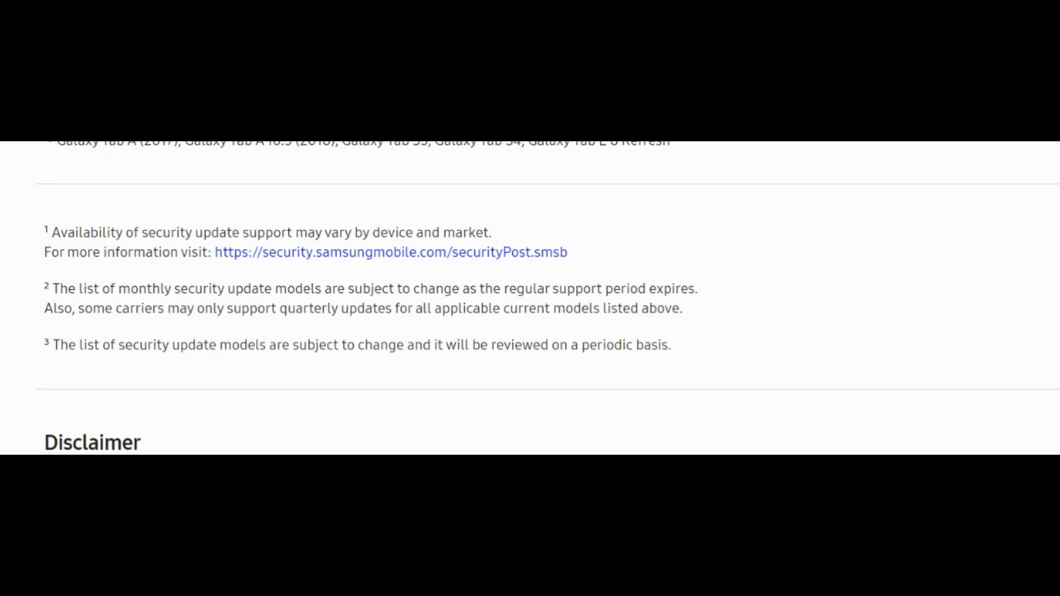
scroll("down", 3)
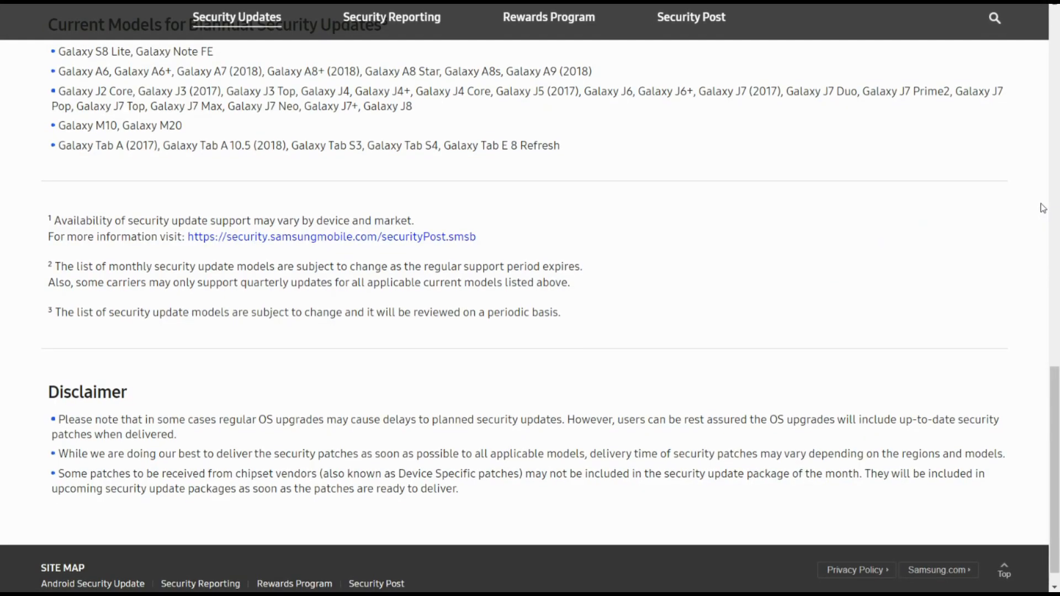
scroll("down", 3)
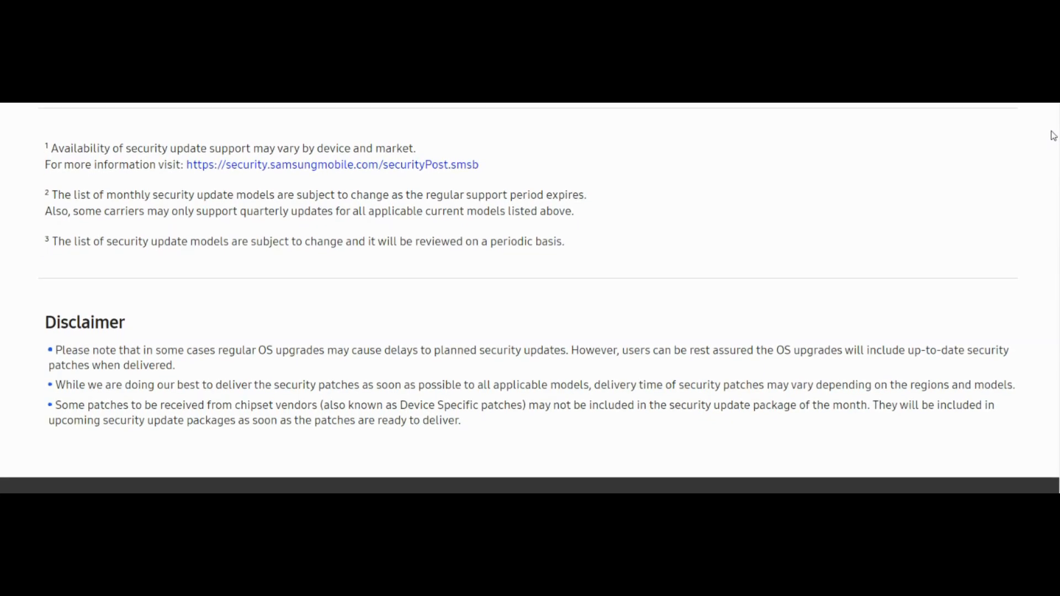
scroll("up", 3)
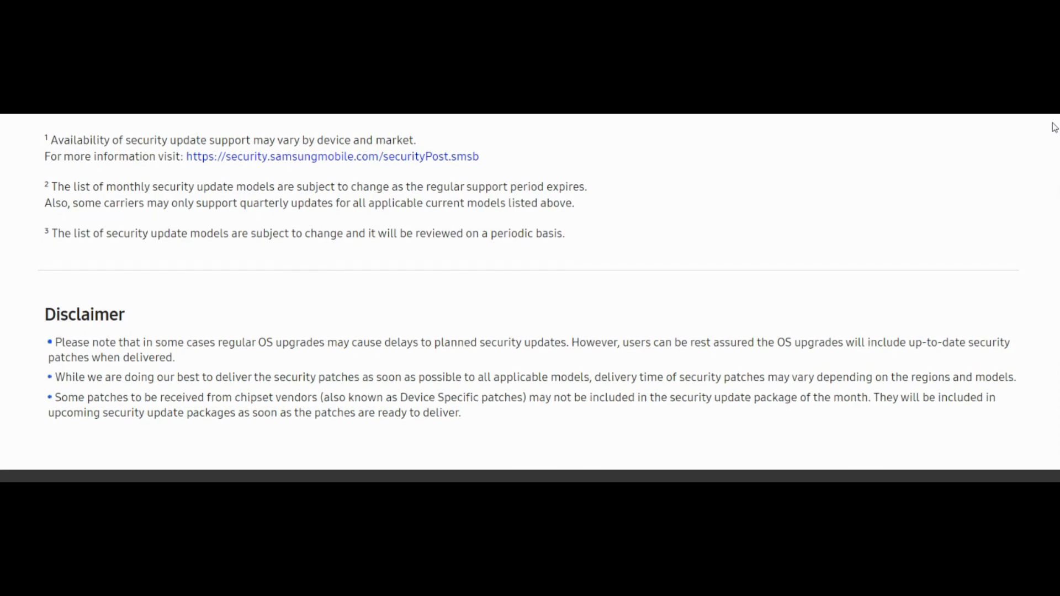